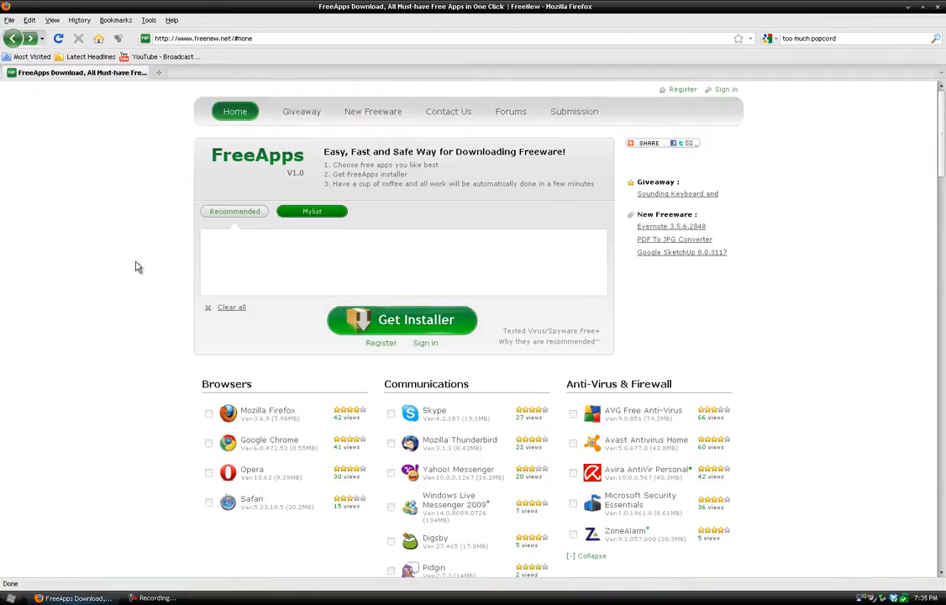
pyautogui.moveTo(126, 417)
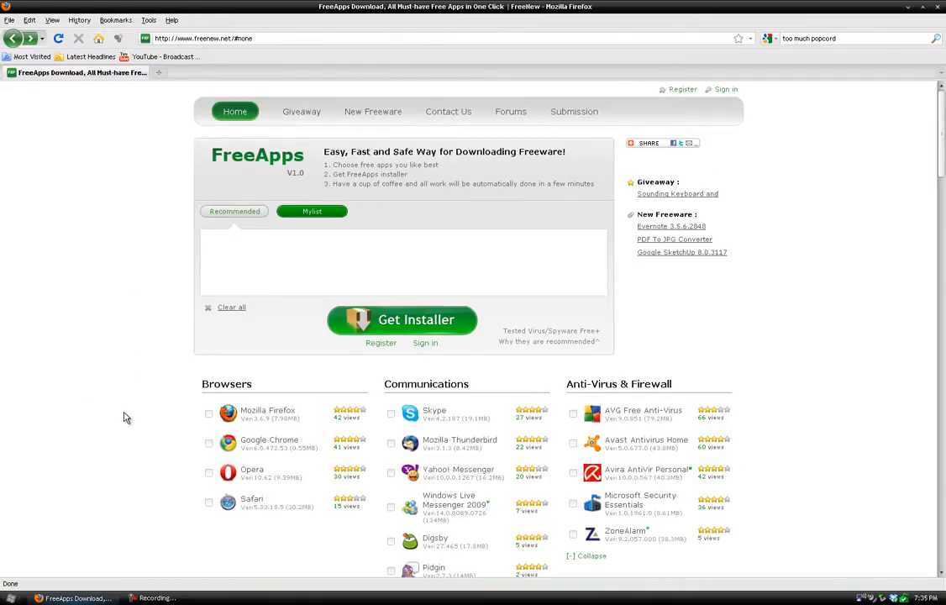
pyautogui.moveTo(14, 561)
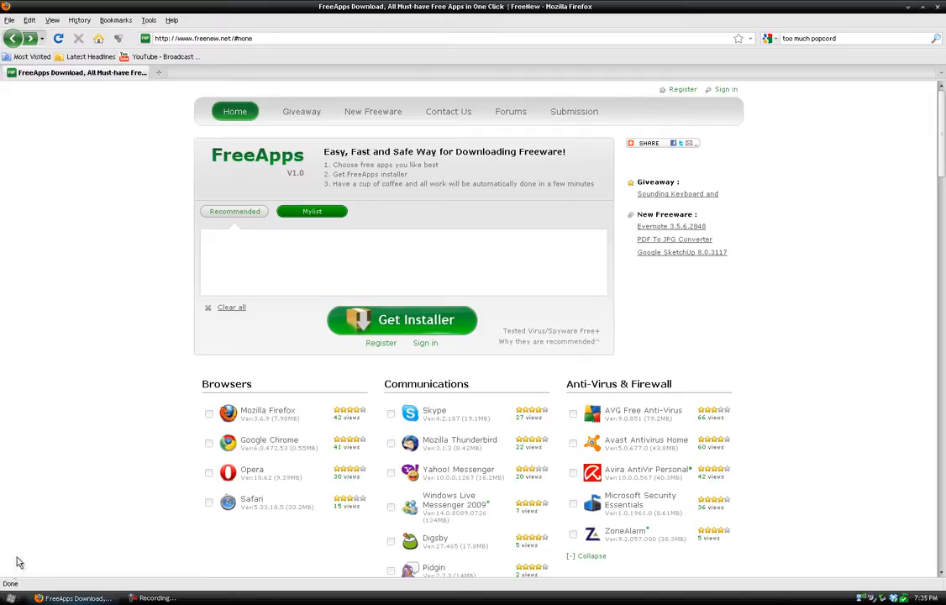
pyautogui.moveTo(164, 212)
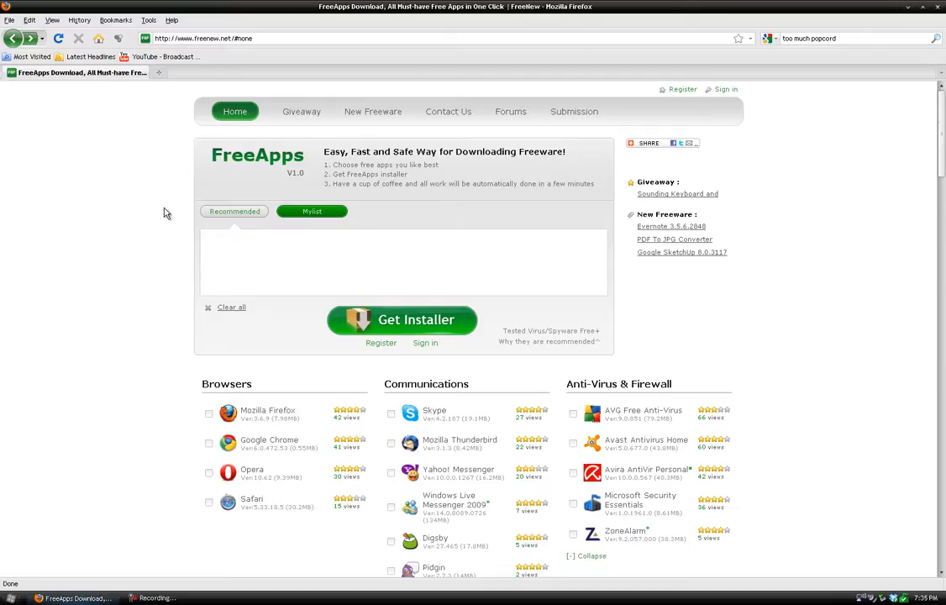
pyautogui.moveTo(37, 411)
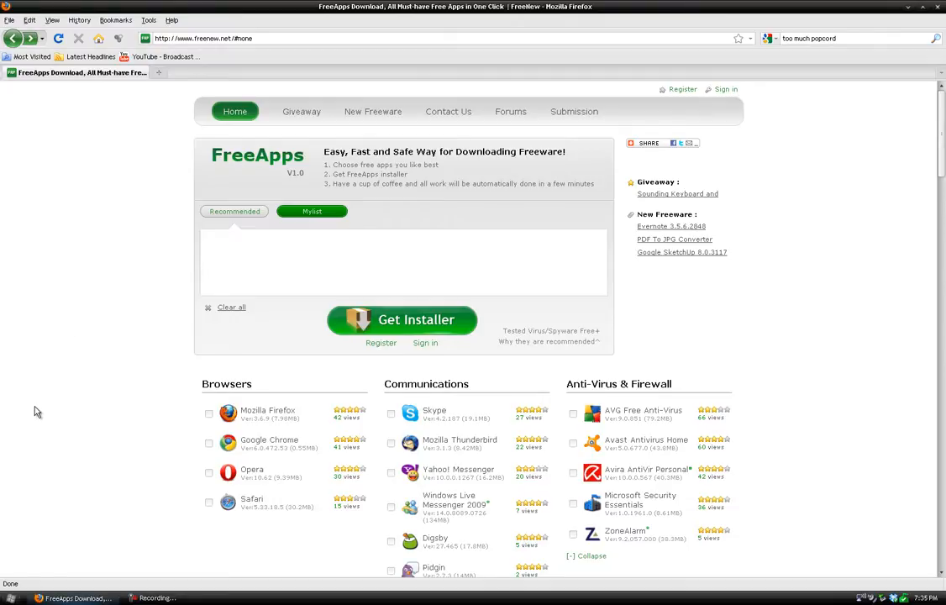
# - Scroll down the FreeApps program catalogue to reach the browser and messaging entries
pyautogui.scroll(-3)
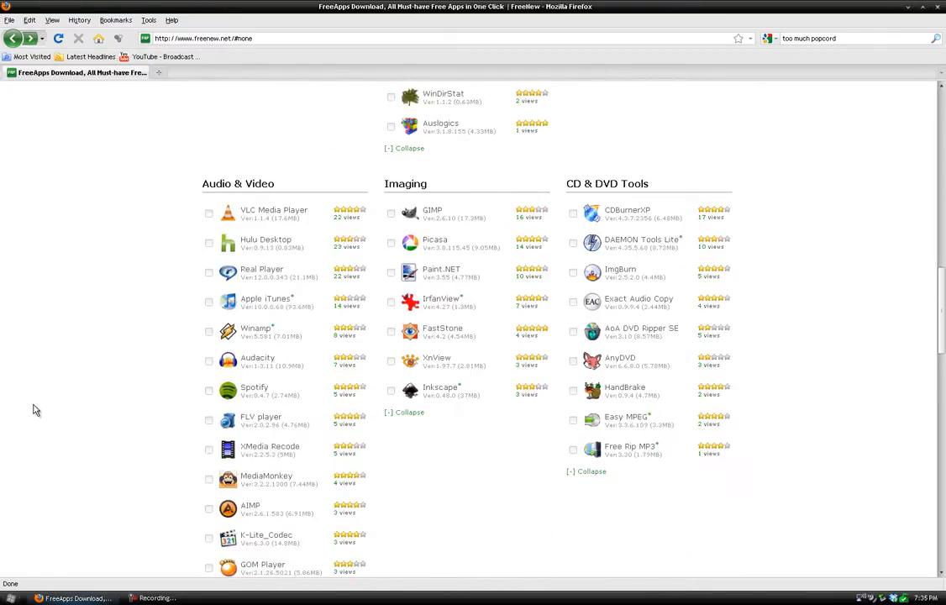
pyautogui.scroll(-3)
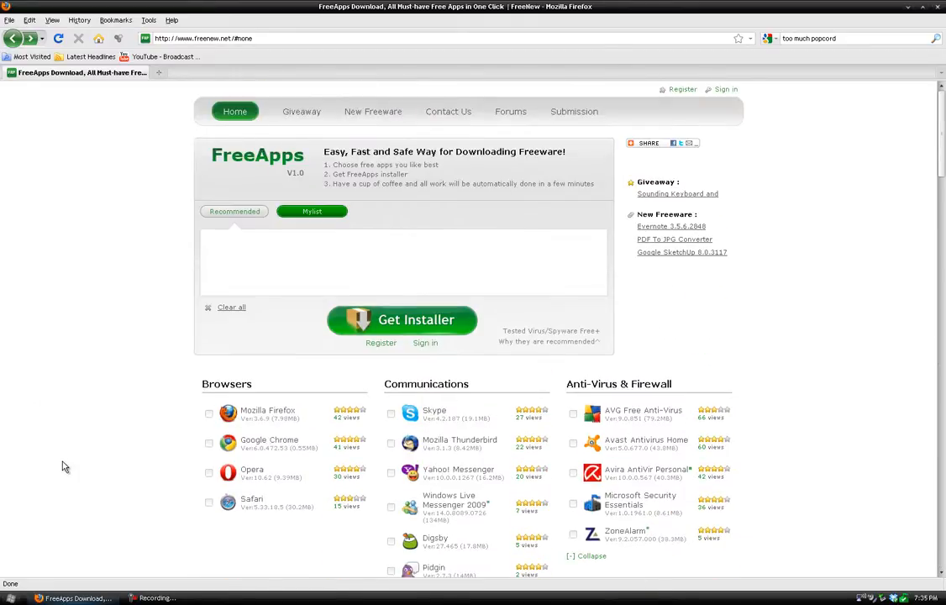
pyautogui.moveTo(172, 283)
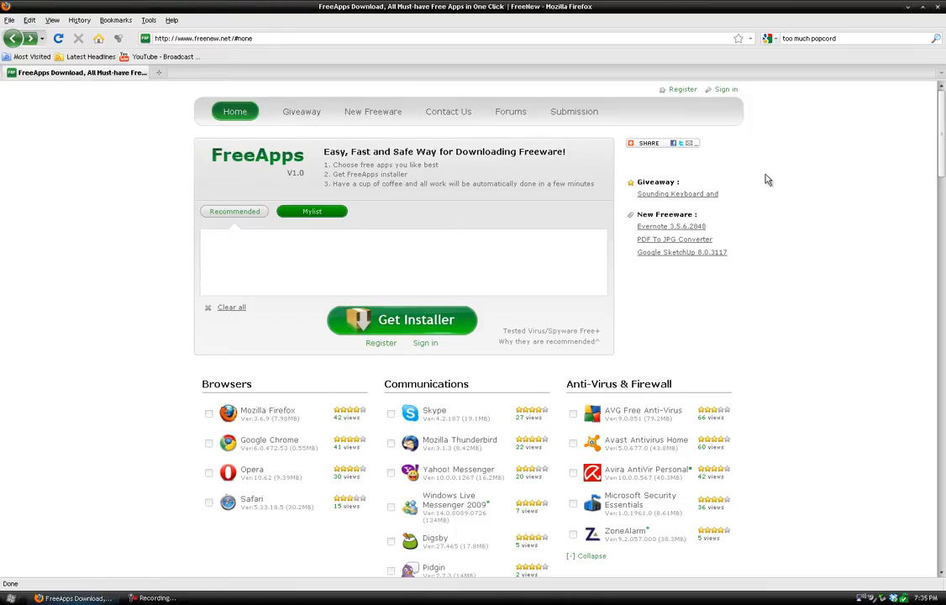
pyautogui.click(843, 37)
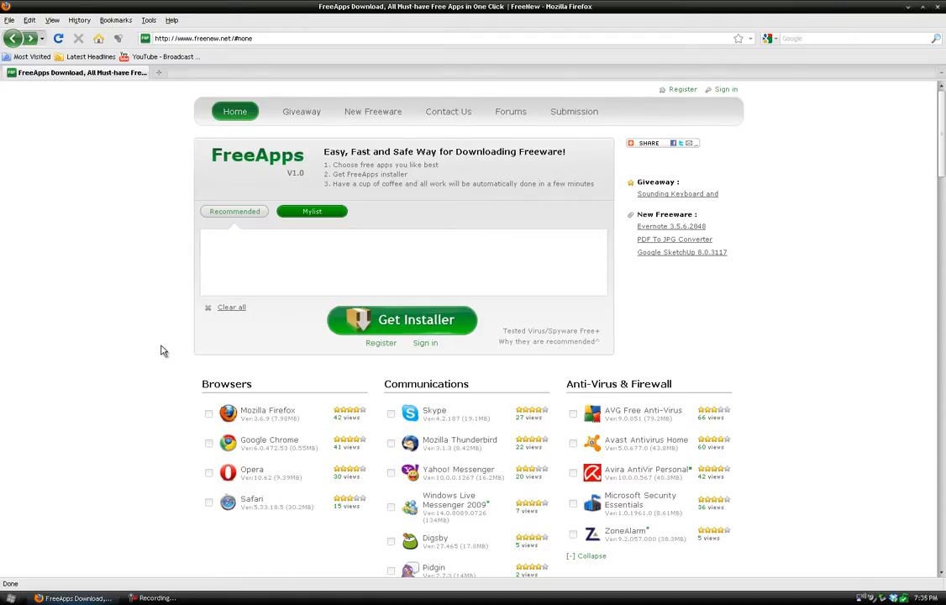
pyautogui.scroll(-3)
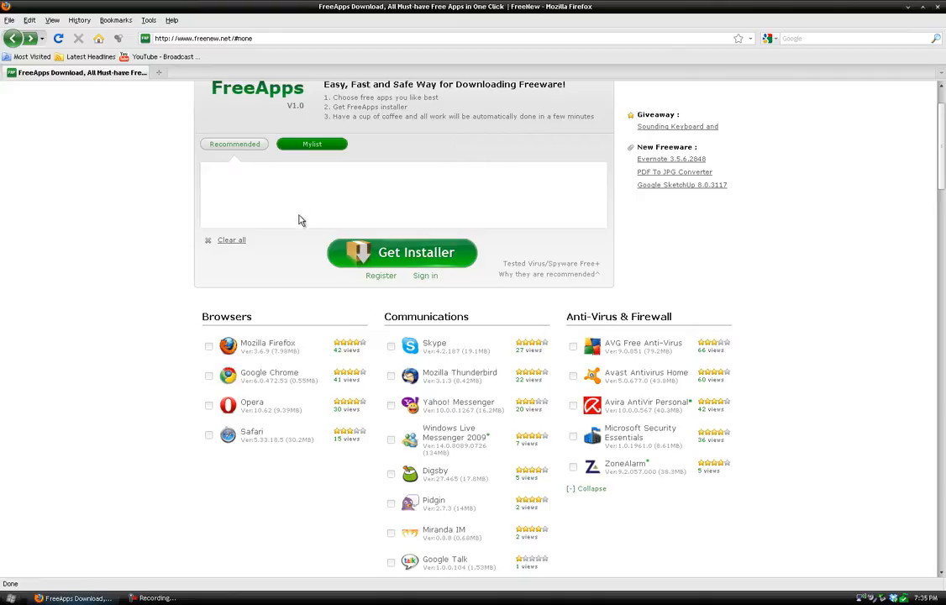
pyautogui.moveTo(215, 329)
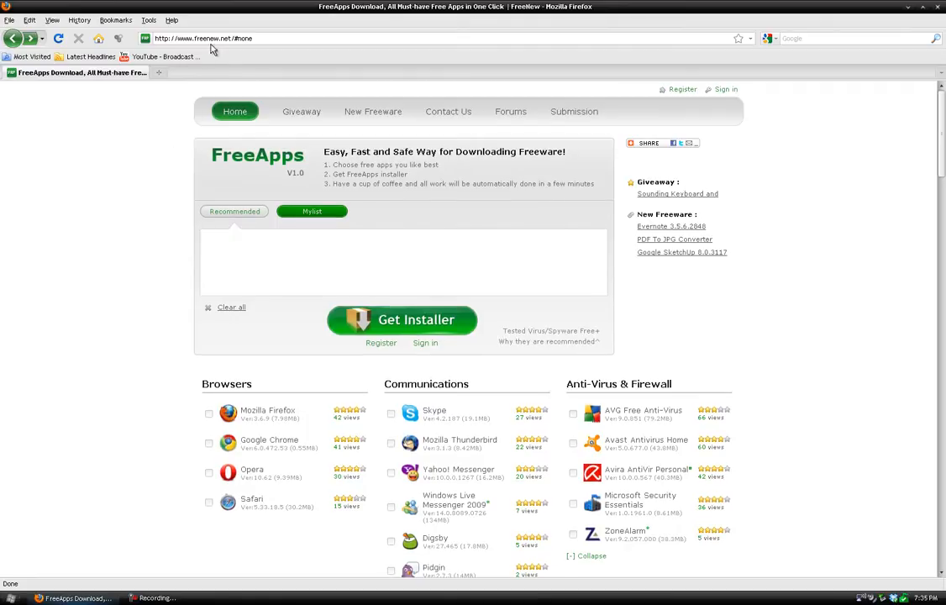
pyautogui.moveTo(222, 65)
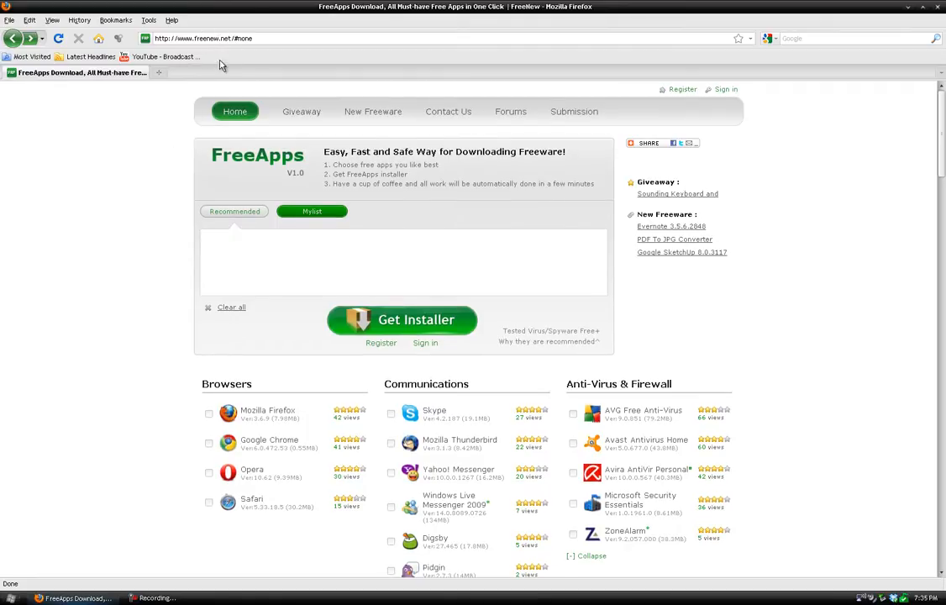
pyautogui.scroll(-3)
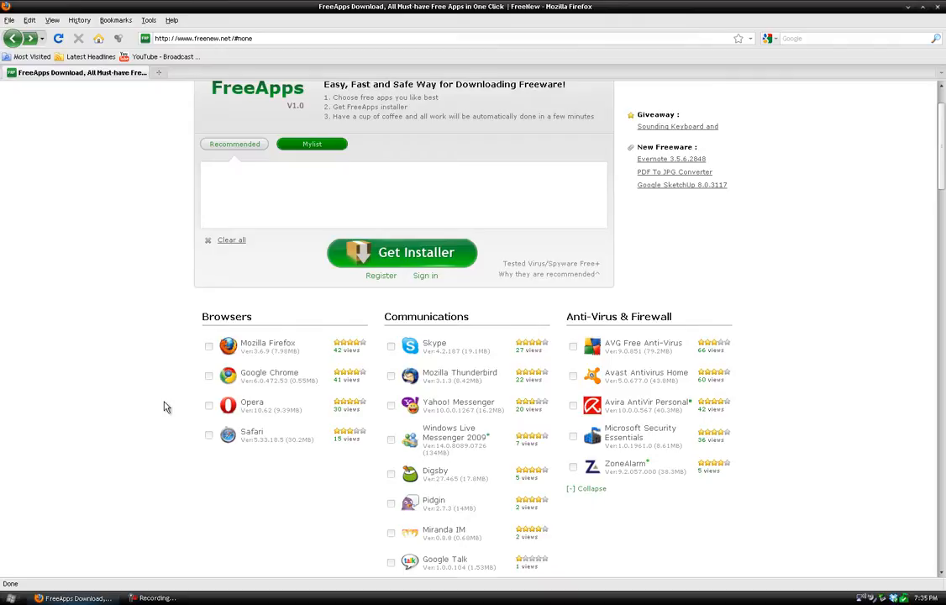
pyautogui.scroll(-3)
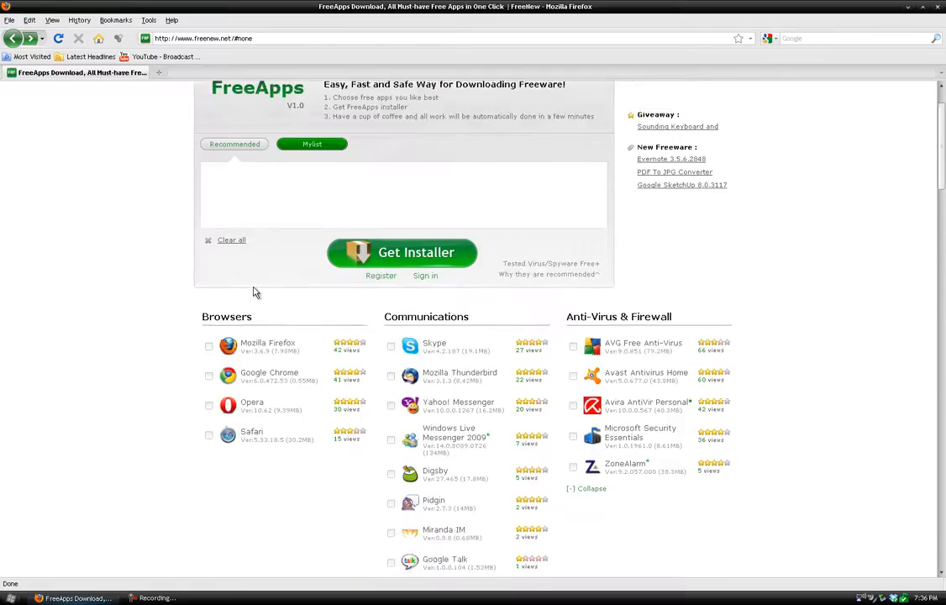
pyautogui.scroll(-3)
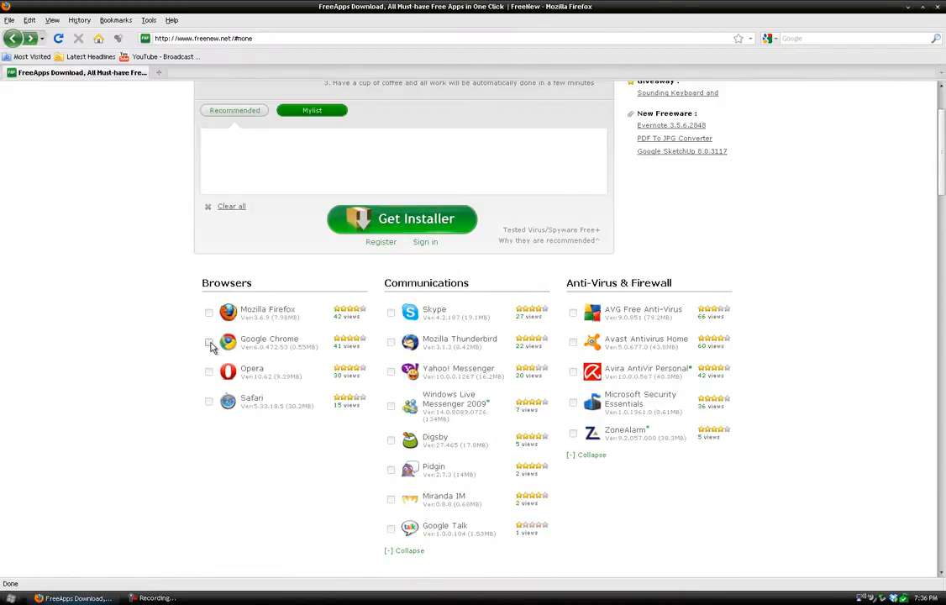
# - Tick Google Chrome, Skype and Vuze, then reach the selection box above Get Installer
pyautogui.click(390, 313)
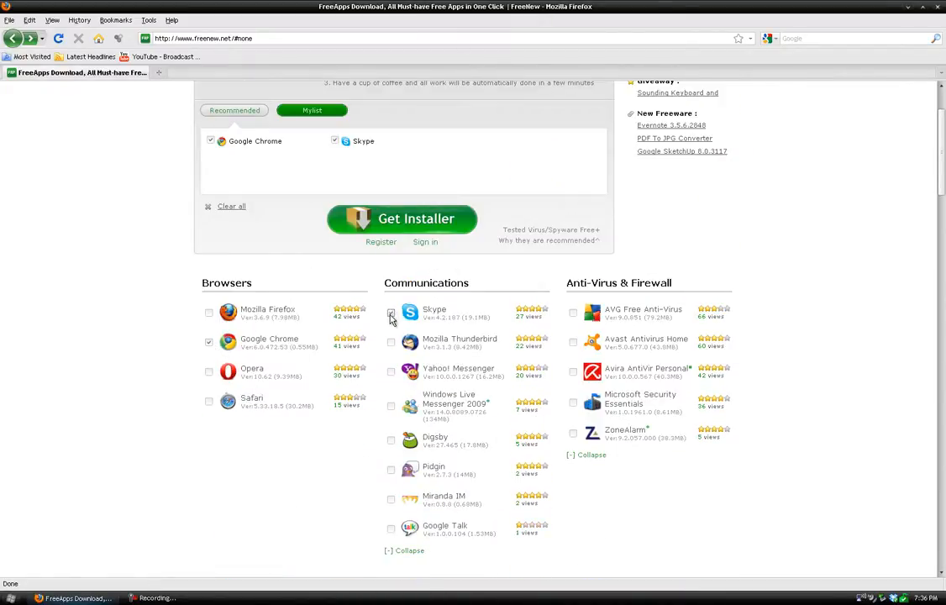
pyautogui.click(390, 313)
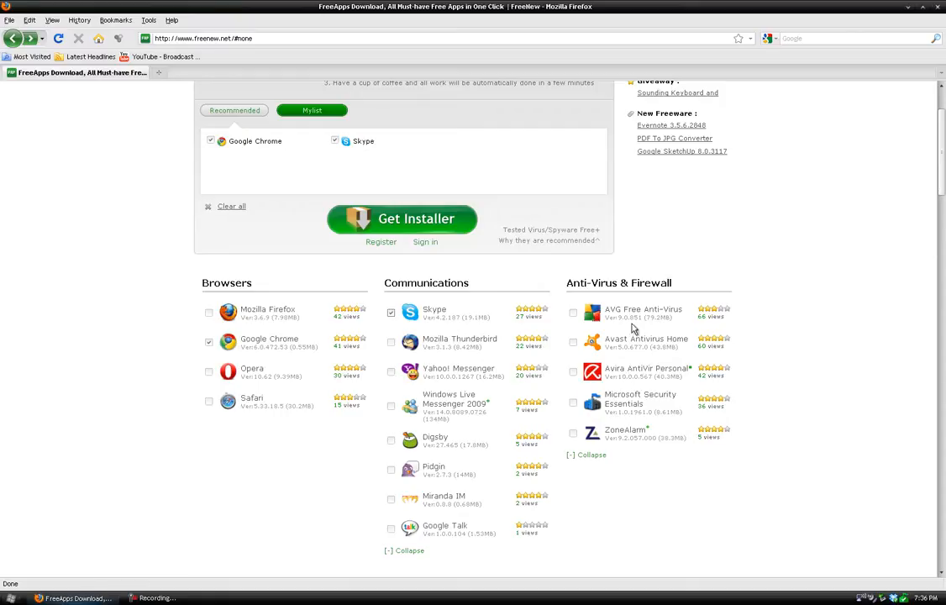
pyautogui.scroll(-3)
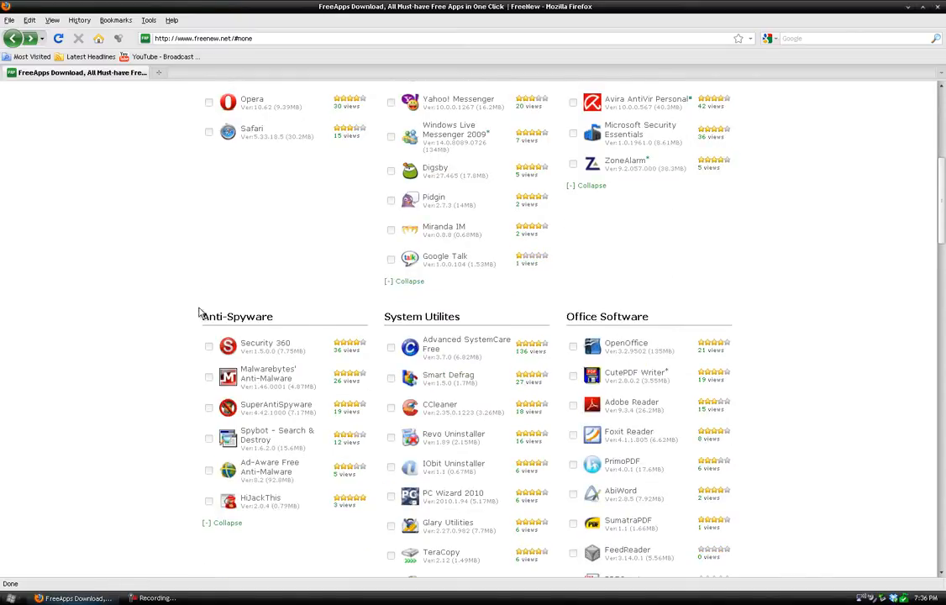
pyautogui.scroll(-3)
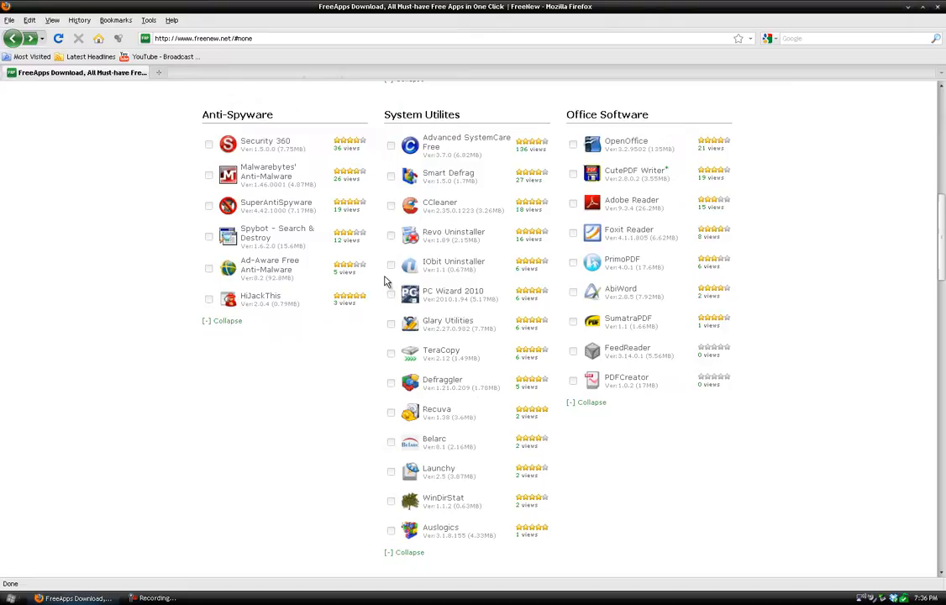
pyautogui.moveTo(617, 292)
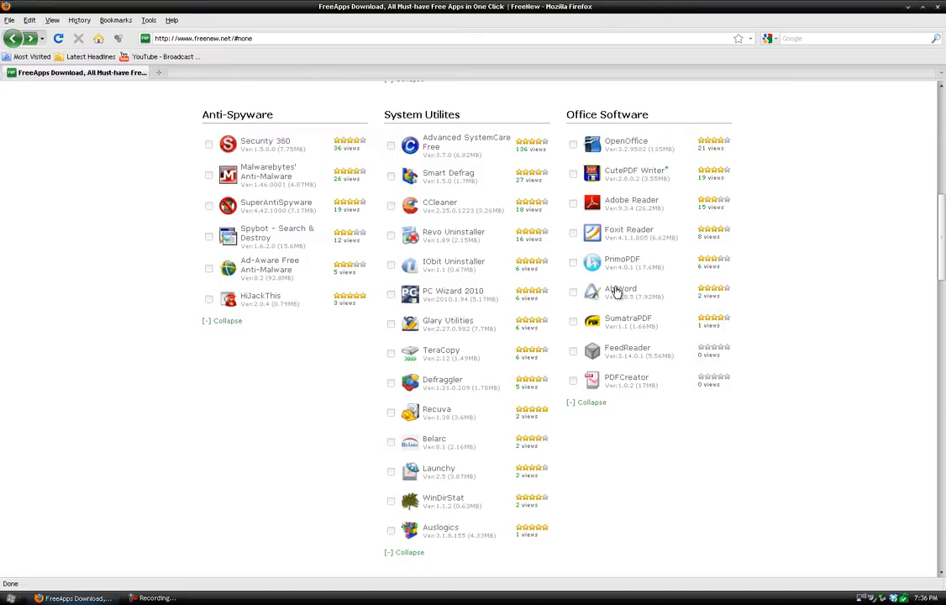
pyautogui.moveTo(668, 315)
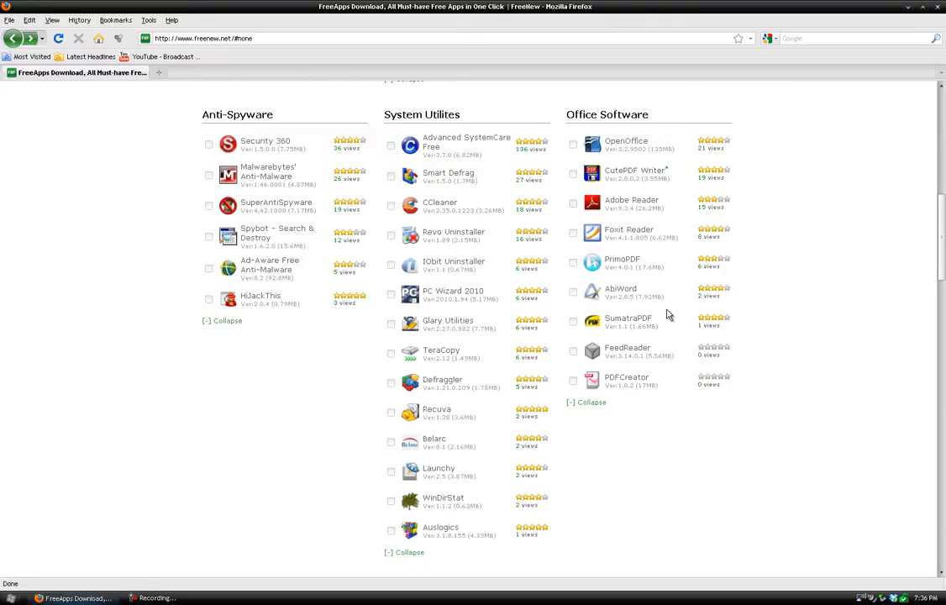
pyautogui.moveTo(392, 346)
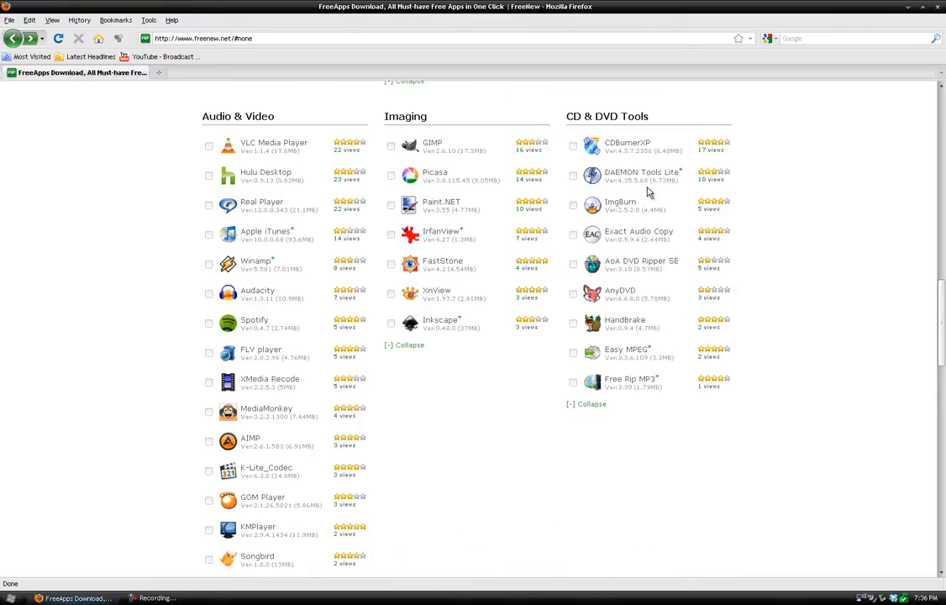
pyautogui.scroll(-3)
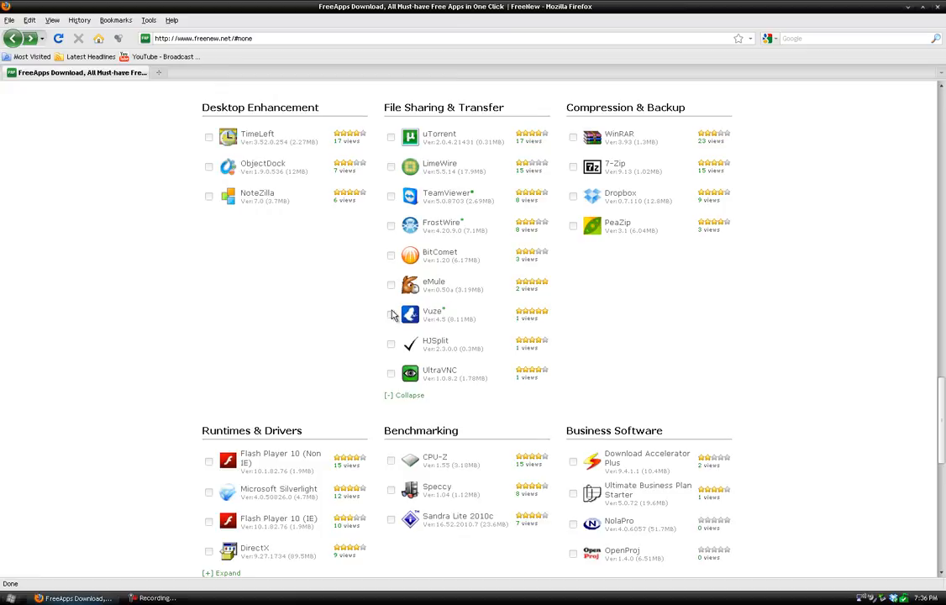
pyautogui.scroll(-3)
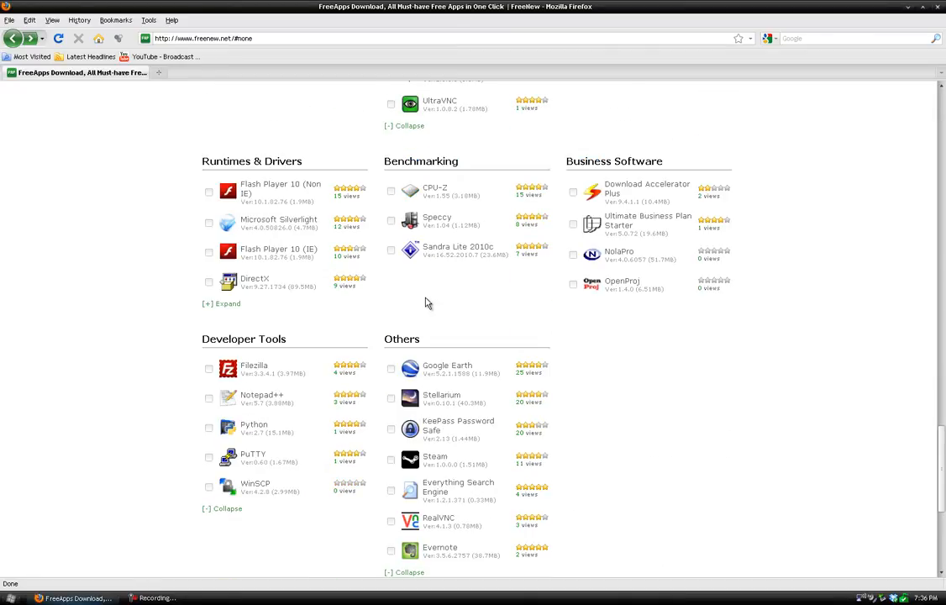
pyautogui.scroll(-3)
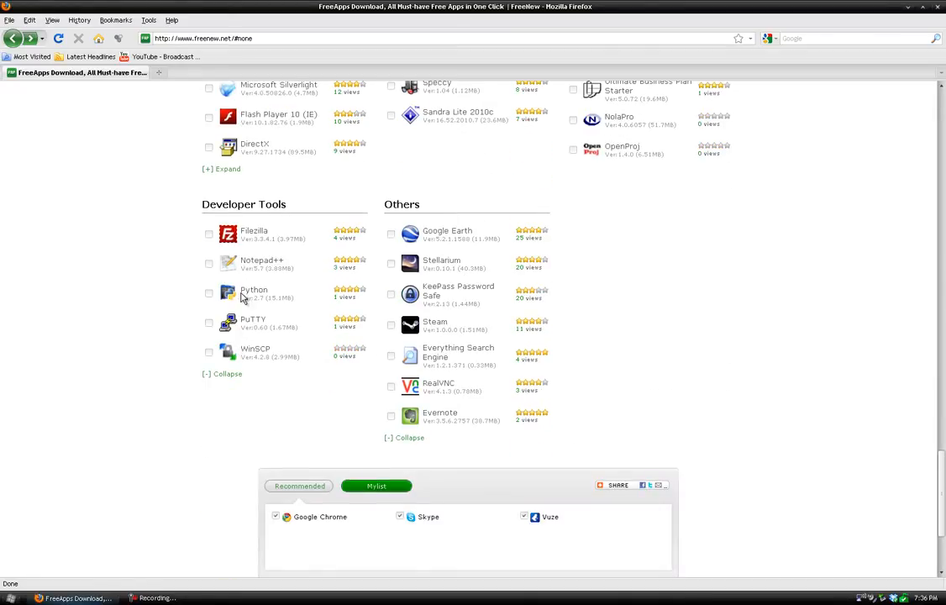
pyautogui.moveTo(188, 323)
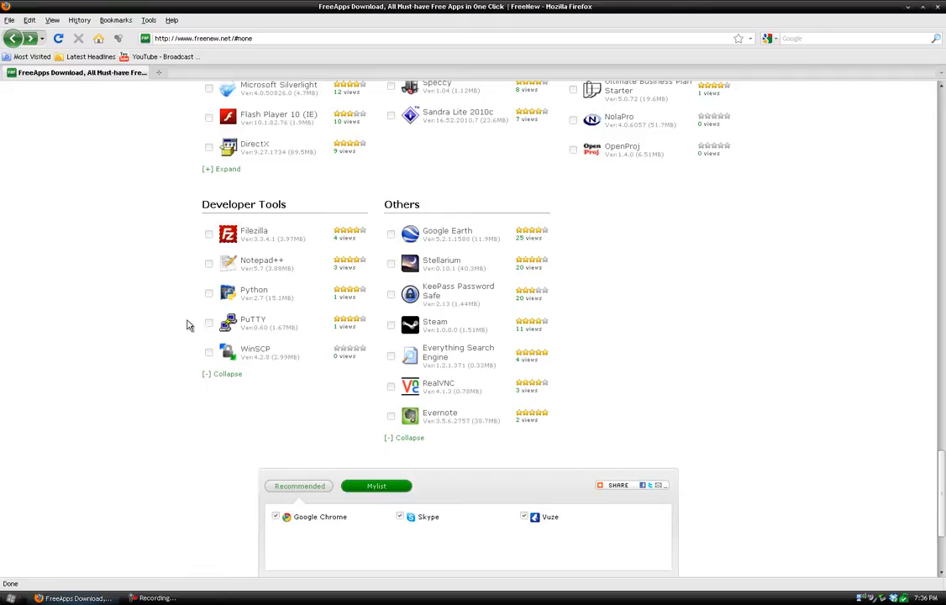
pyautogui.scroll(-3)
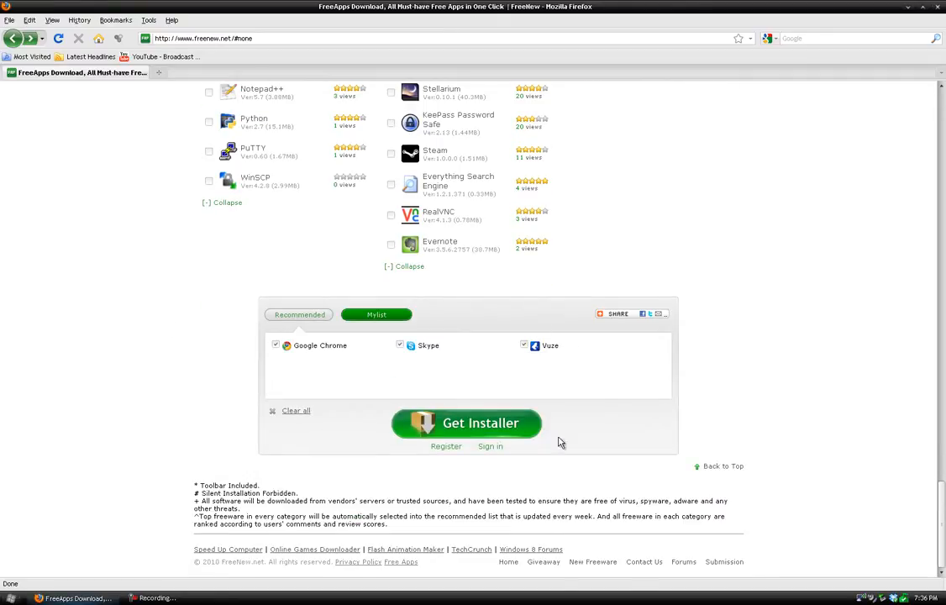
# - Download freeapps-setup.exe for the chosen programs and run it from Firefox's Downloads window
pyautogui.click(484, 424)
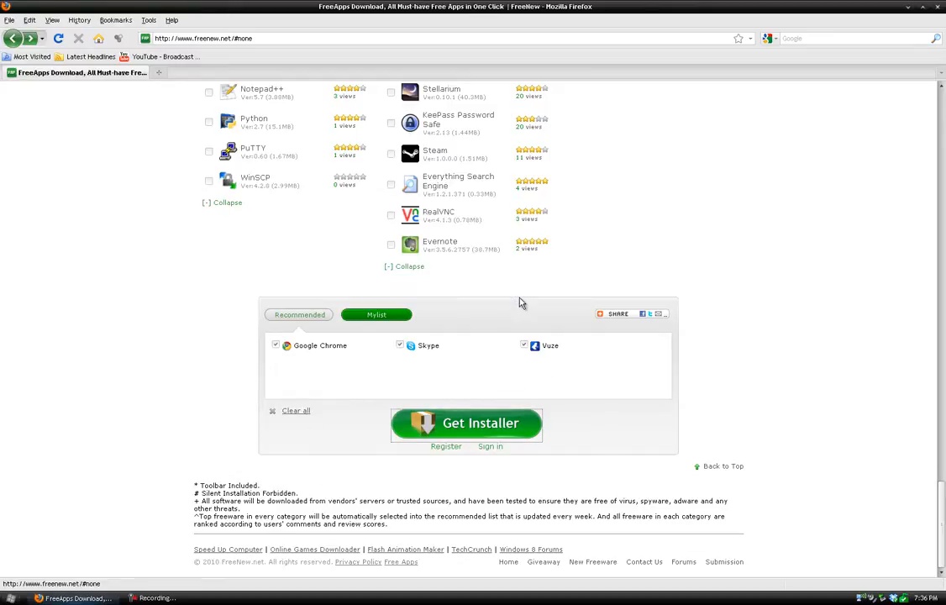
pyautogui.click(467, 424)
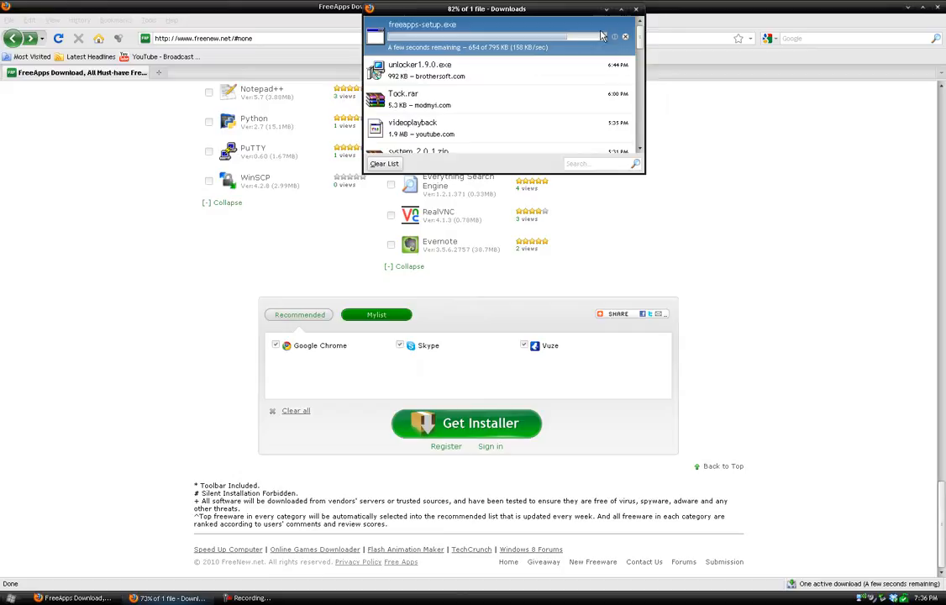
pyautogui.moveTo(396, 33)
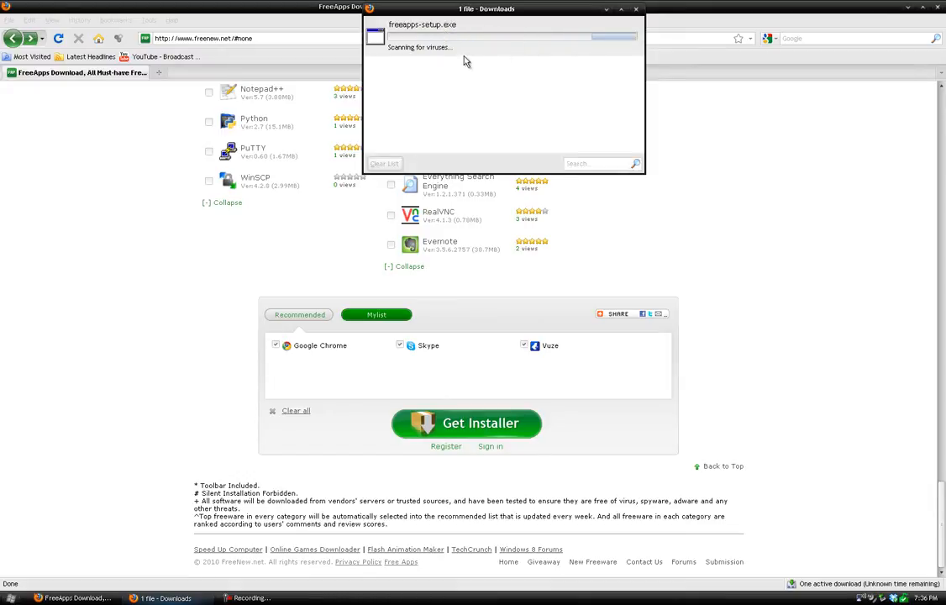
pyautogui.rightClick(454, 37)
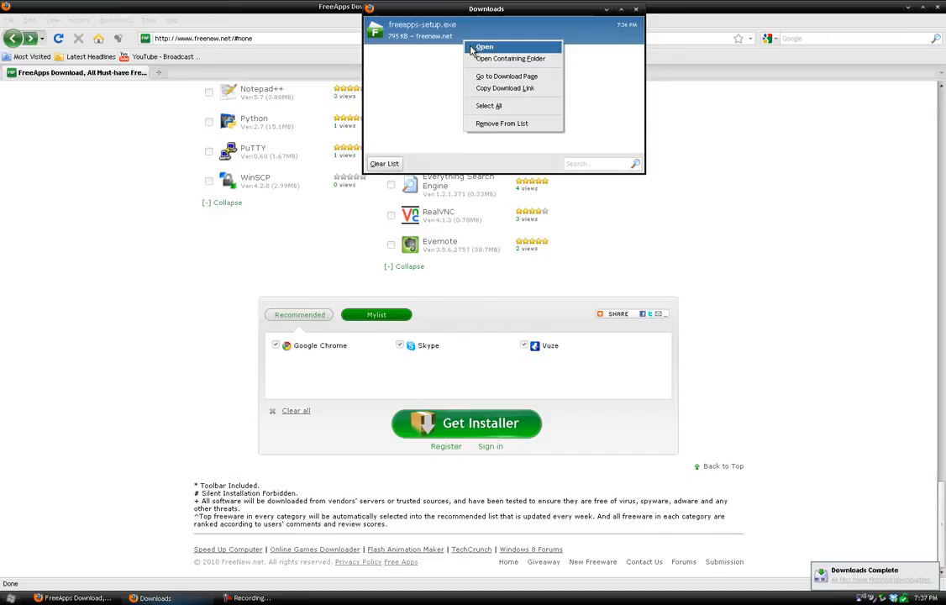
pyautogui.click(491, 46)
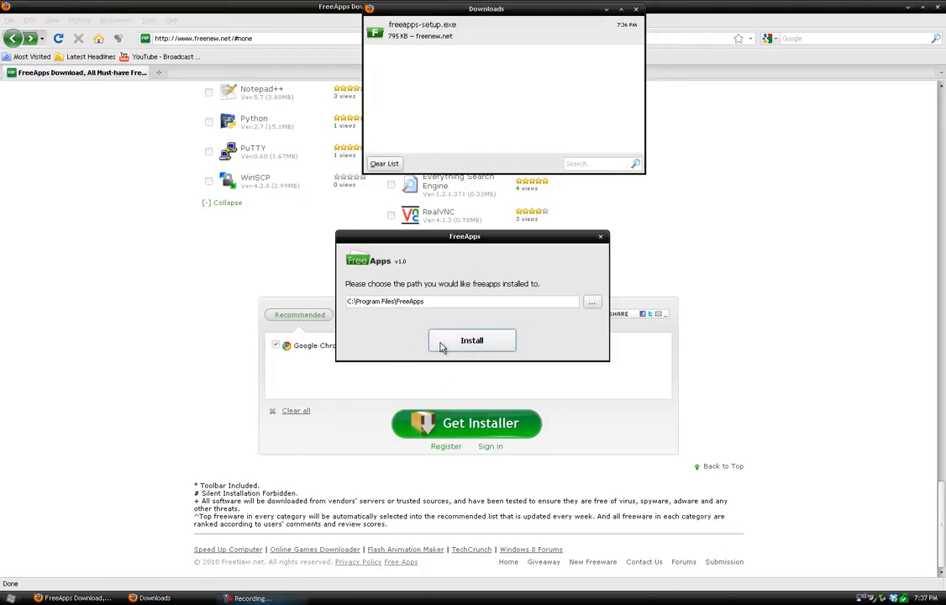
# - Install the FreeApps client to the default location and move the Vuze toolbar reminder aside
pyautogui.click(471, 340)
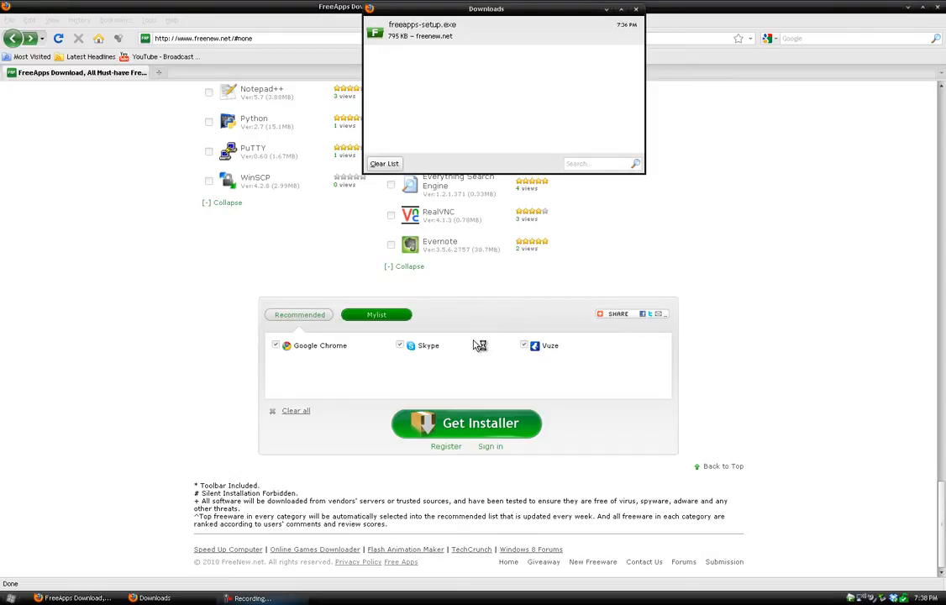
pyautogui.click(465, 423)
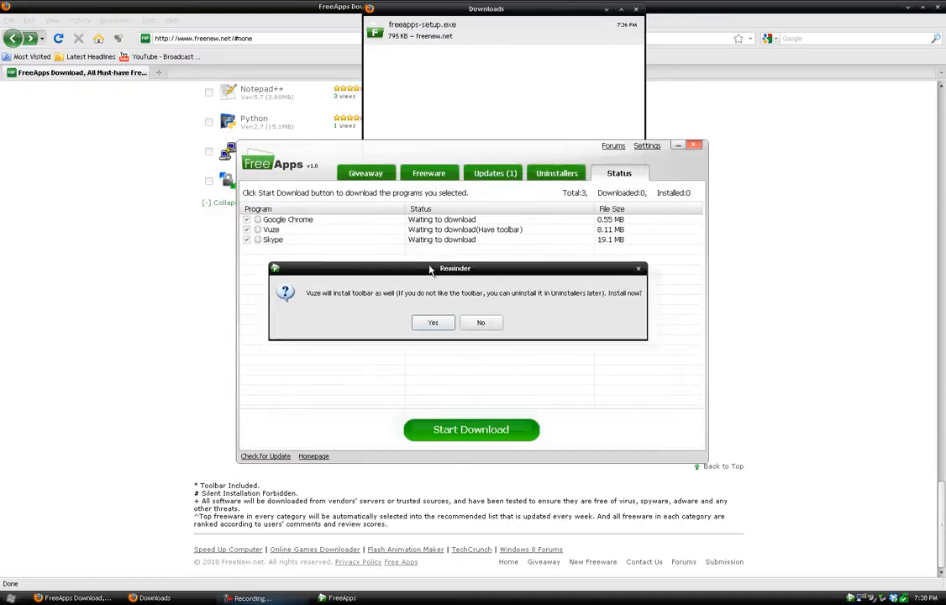
pyautogui.moveTo(454, 269); pyautogui.dragTo(326, 248)
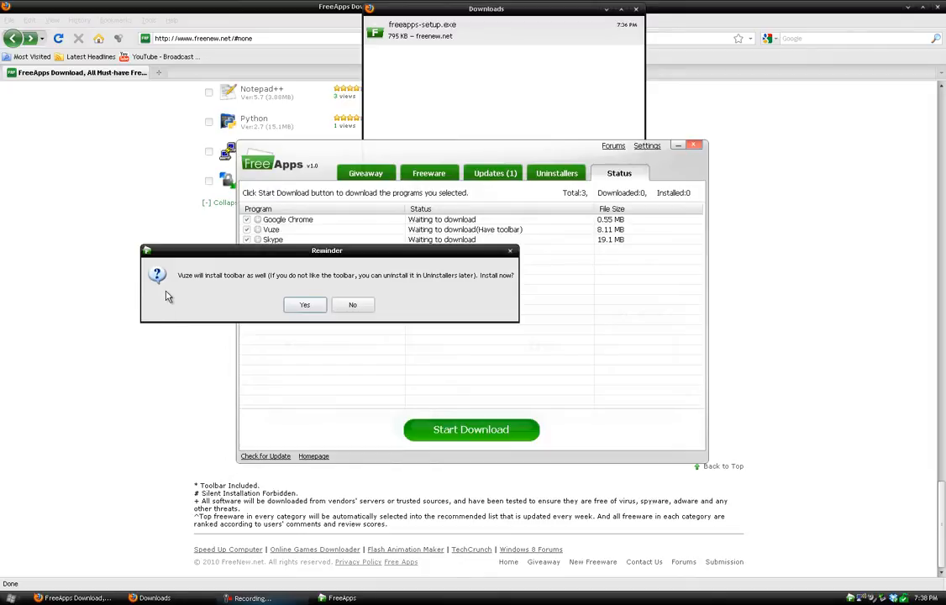
pyautogui.moveTo(294, 598)
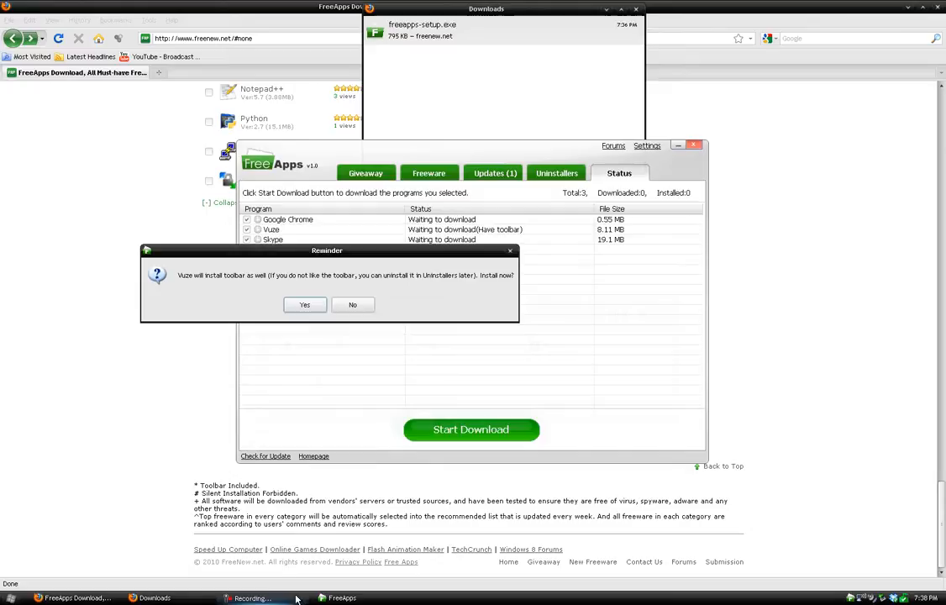
pyautogui.moveTo(894, 575)
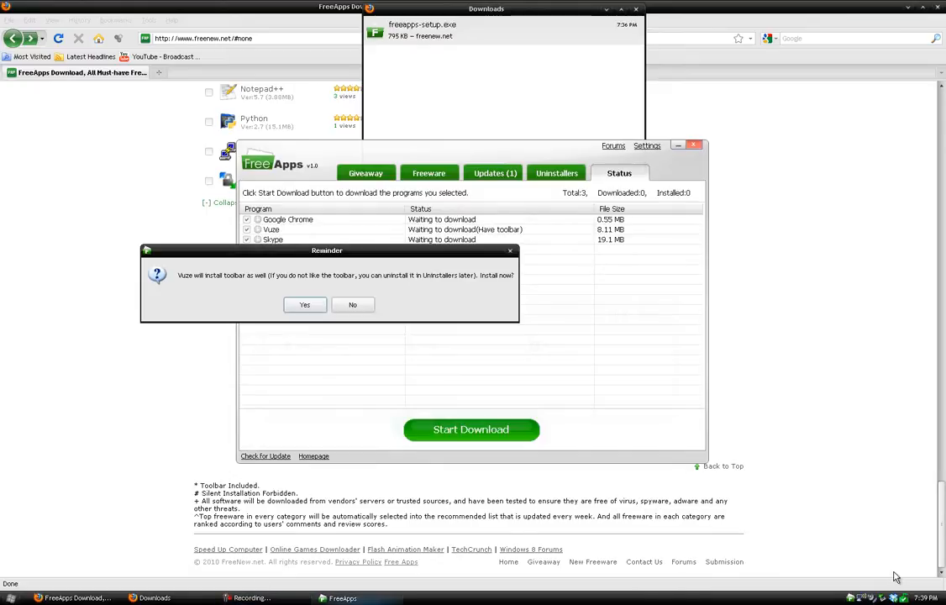
pyautogui.moveTo(273, 259)
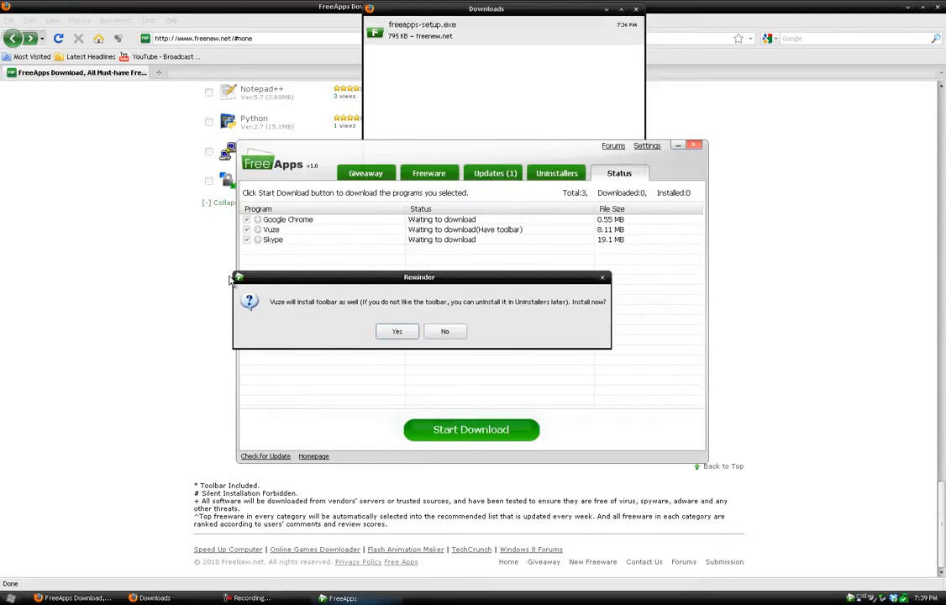
pyautogui.moveTo(511, 323)
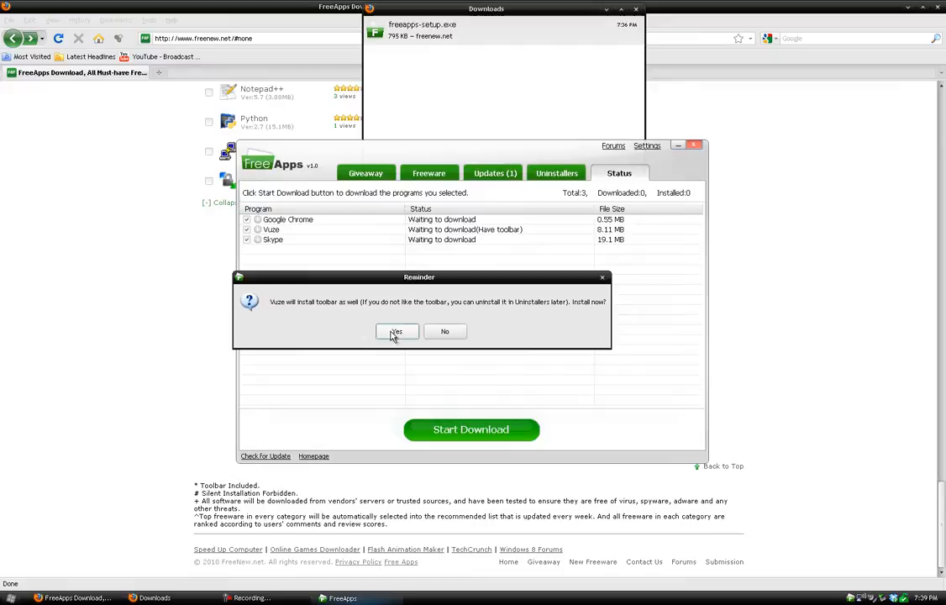
# - Agree to the Vuze toolbar and start downloading Google Chrome, Vuze and Skype
pyautogui.click(396, 331)
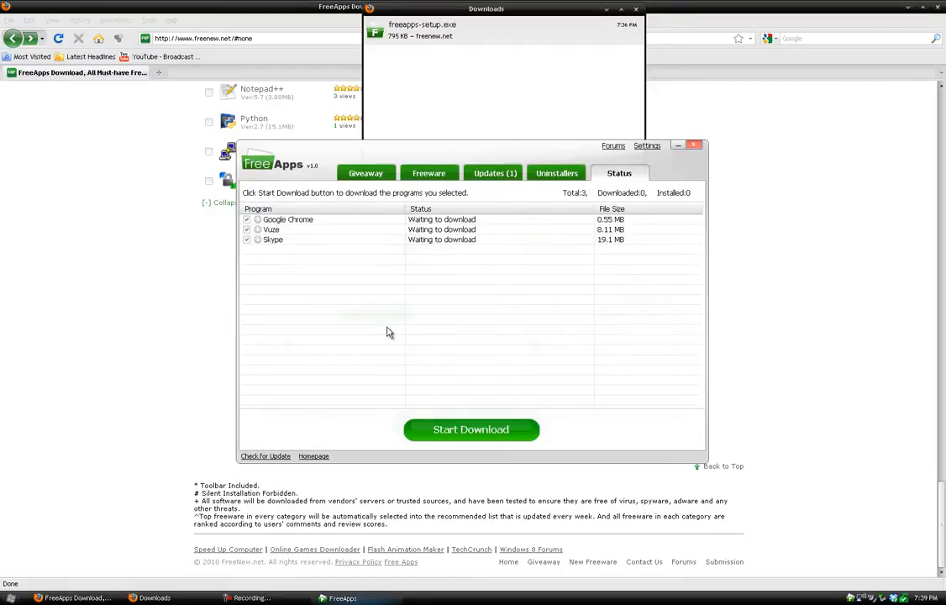
pyautogui.moveTo(415, 301)
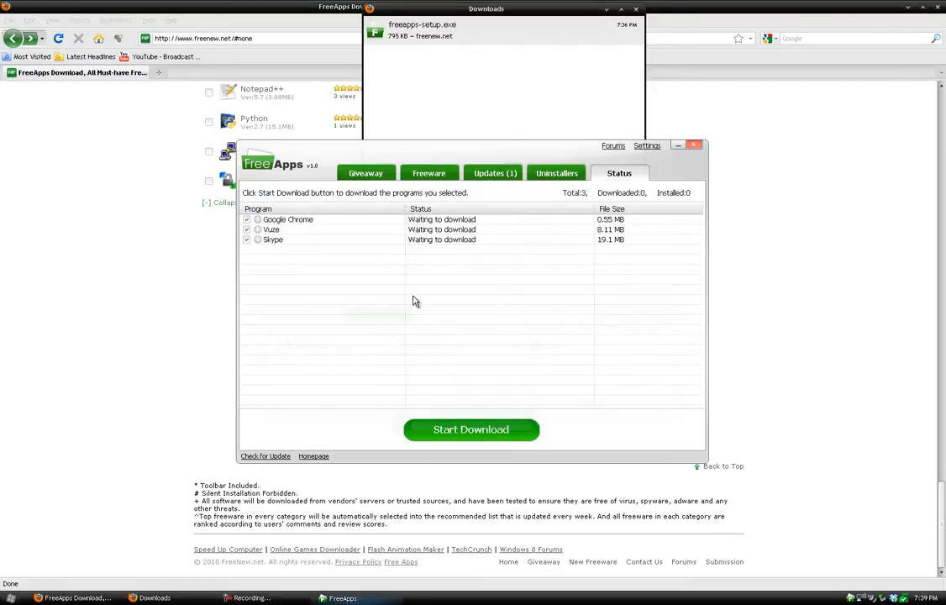
pyautogui.moveTo(330, 351)
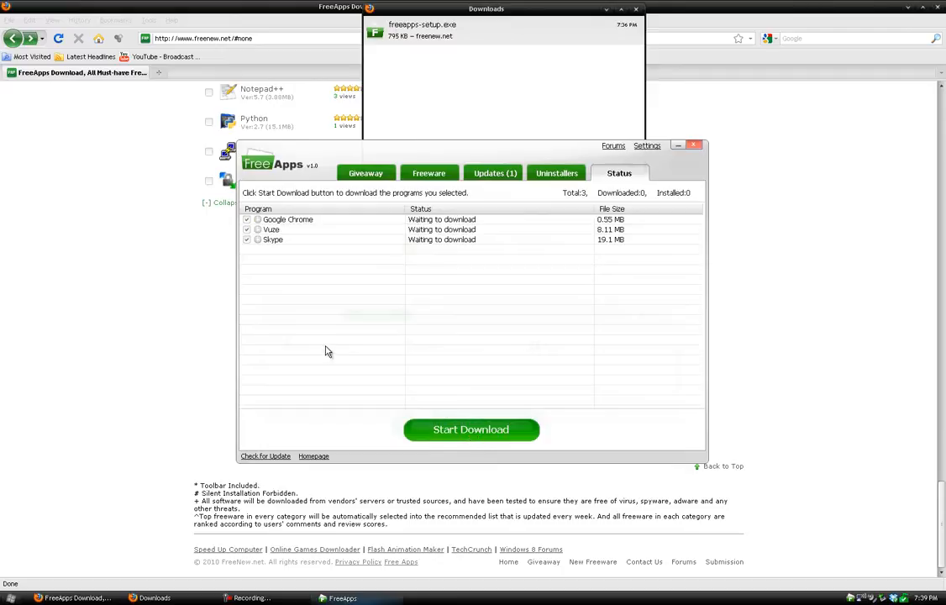
pyautogui.click(471, 430)
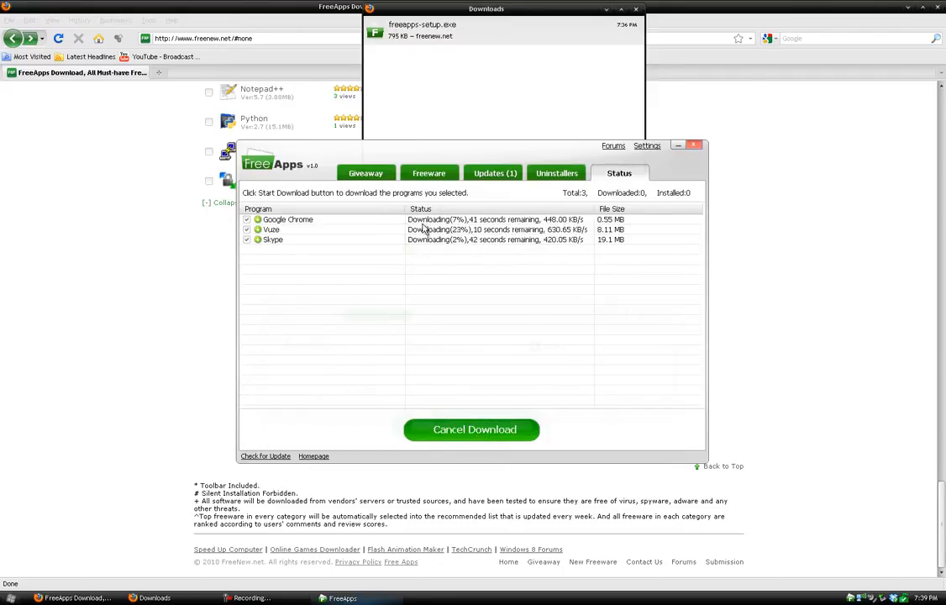
pyautogui.moveTo(478, 207)
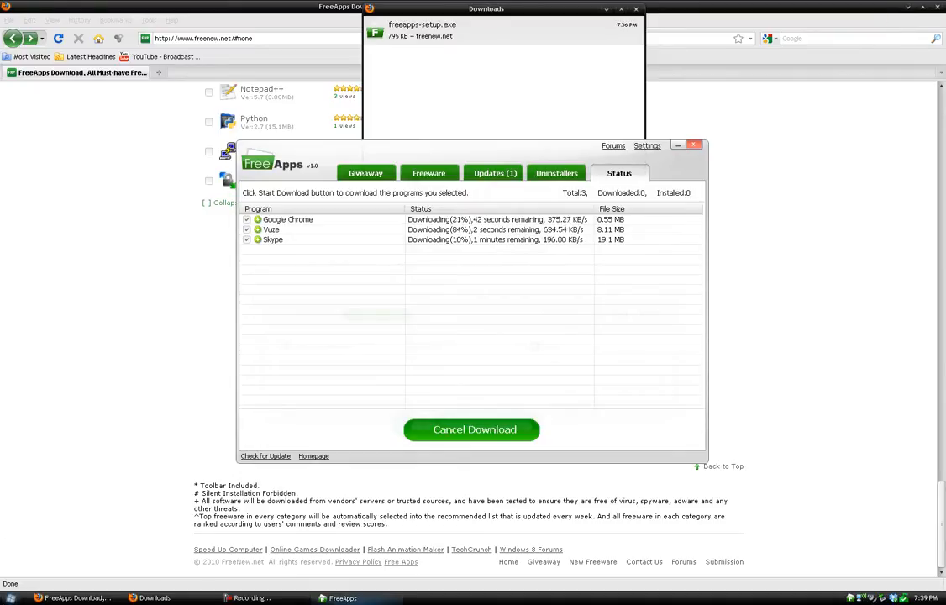
pyautogui.click(15, 599)
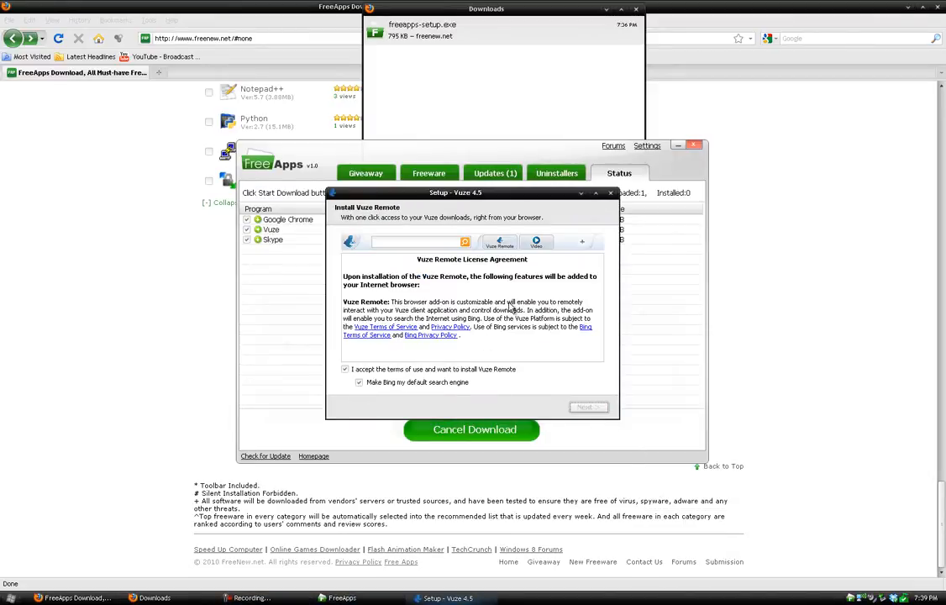
# - Accept the Vuze Remote license agreement and move the Vuze Setup window aside
pyautogui.click(588, 408)
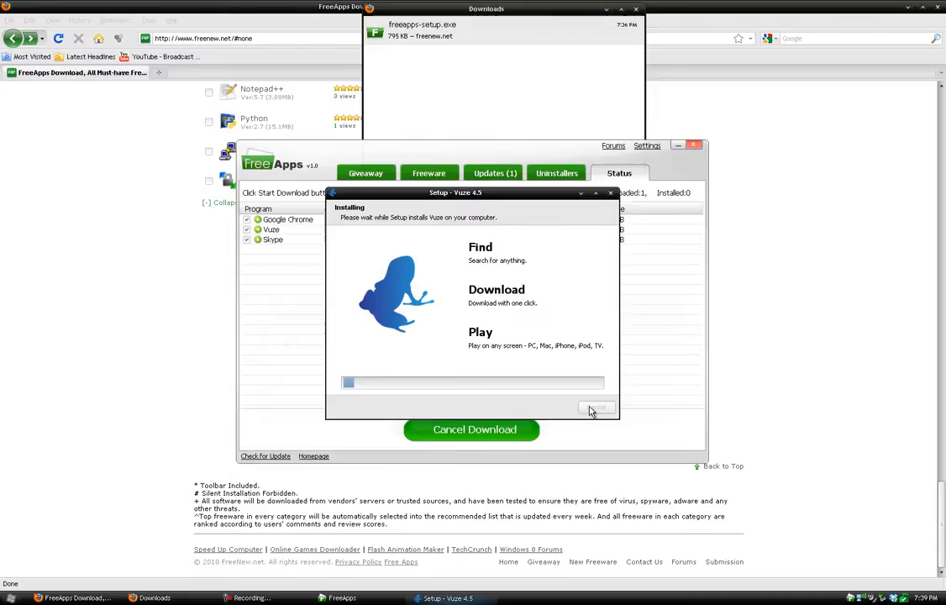
pyautogui.moveTo(456, 192); pyautogui.dragTo(797, 17)
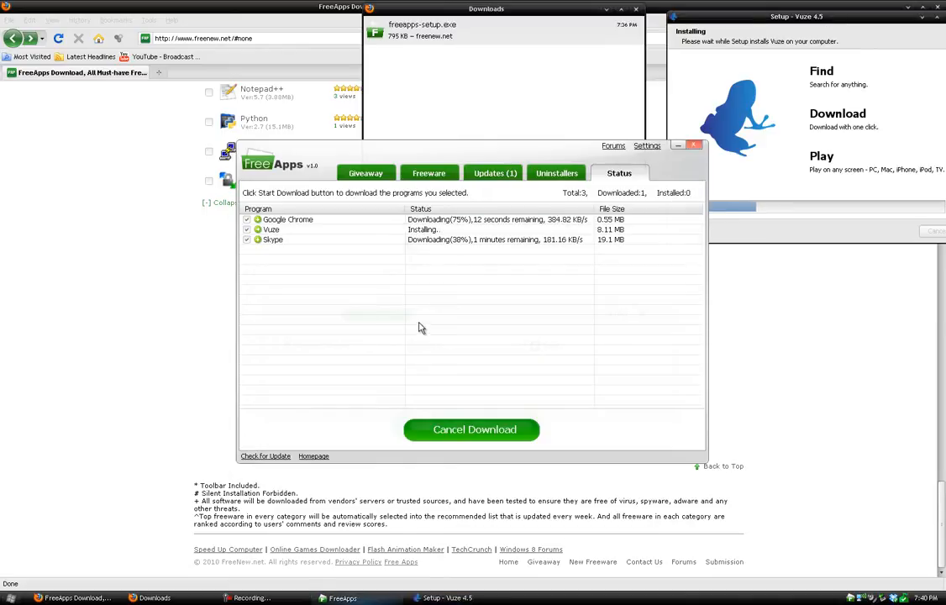
pyautogui.moveTo(507, 360)
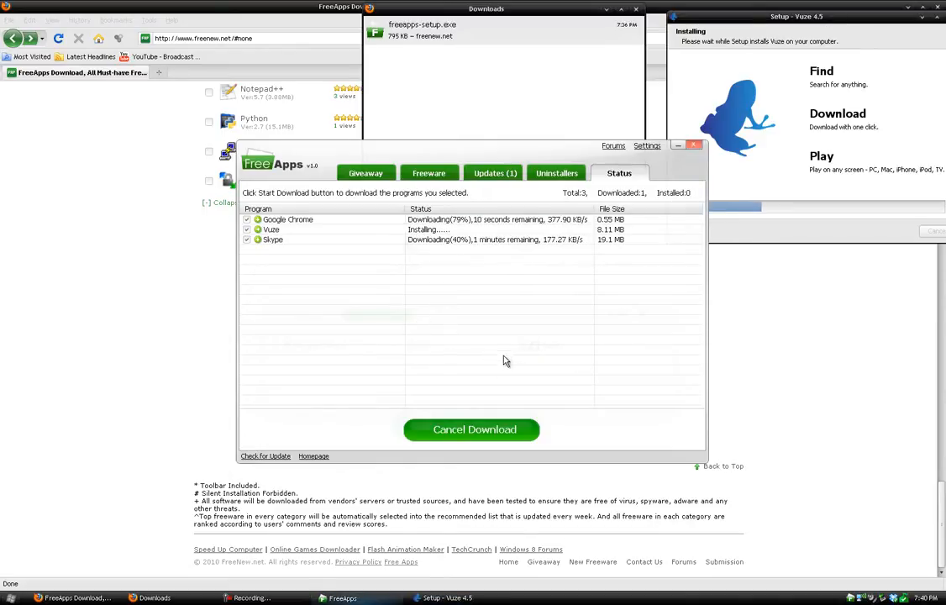
pyautogui.moveTo(445, 332)
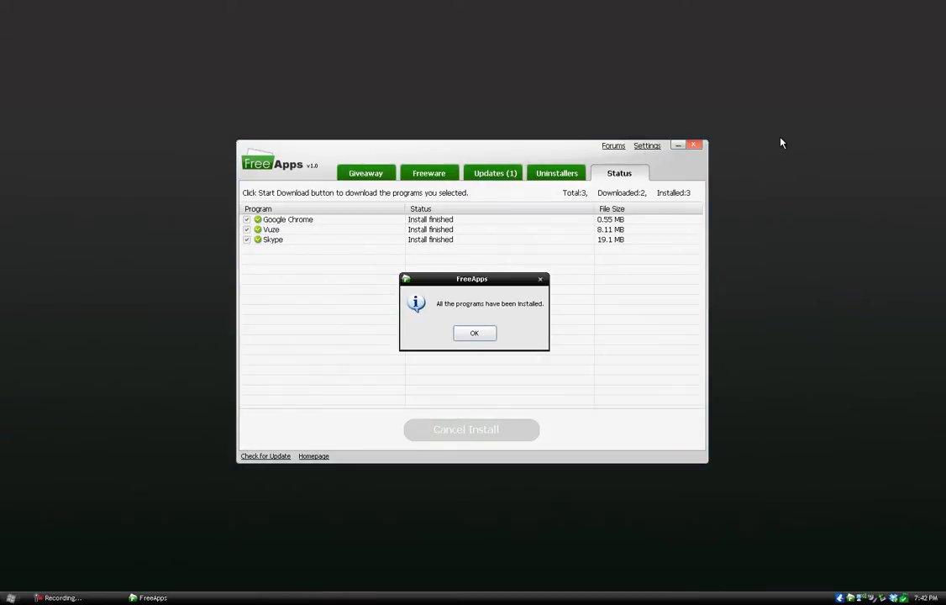
# - Dismiss the 'All the programs have been installed' message with OK
pyautogui.click(473, 333)
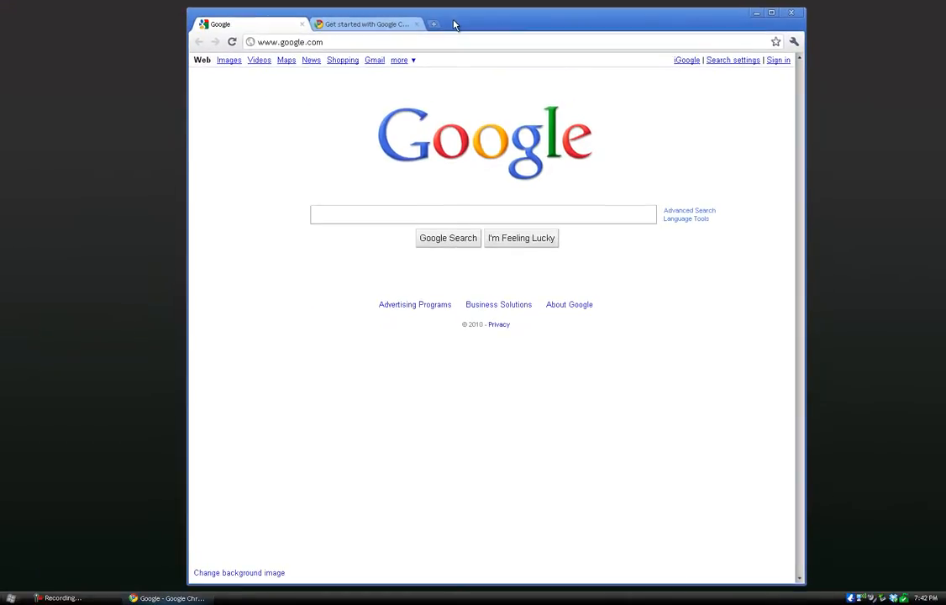
# - Close the newly installed Google Chrome window
pyautogui.click(432, 24)
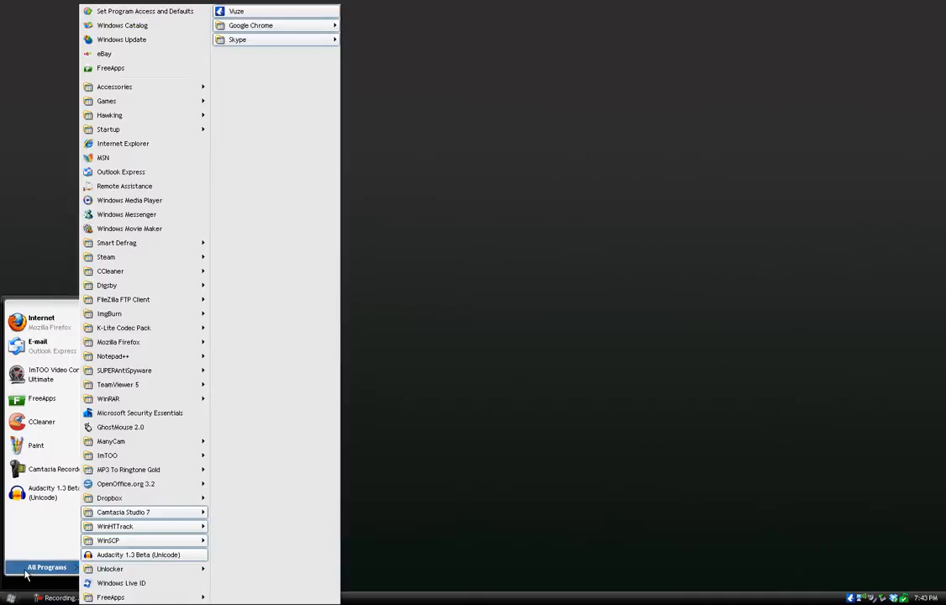
pyautogui.moveTo(148, 512)
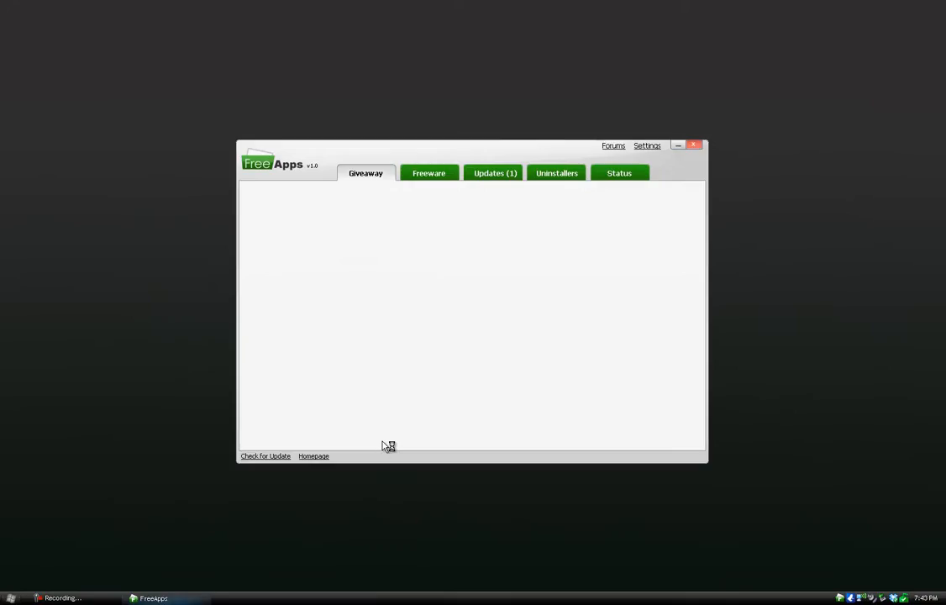
pyautogui.click(429, 173)
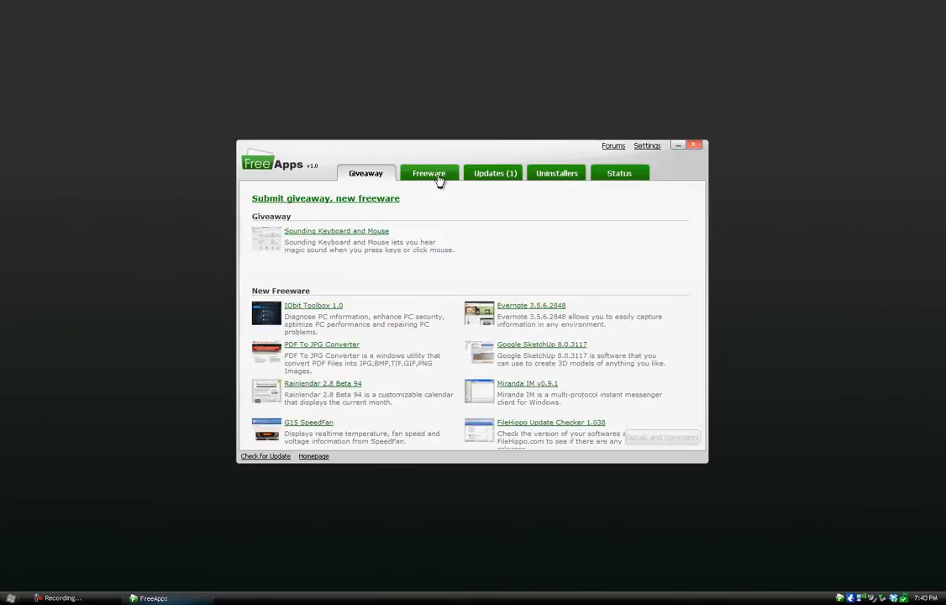
pyautogui.click(492, 173)
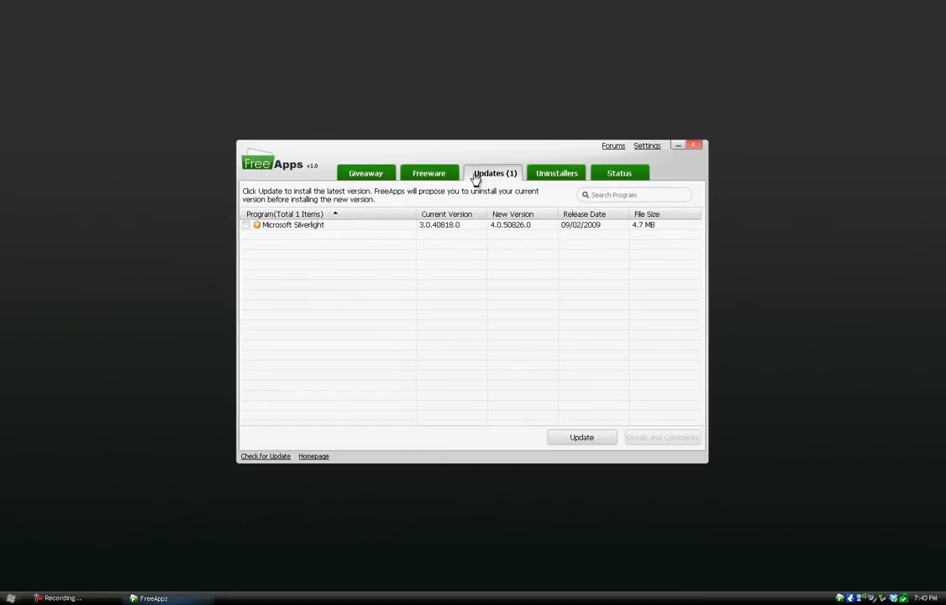
pyautogui.click(430, 173)
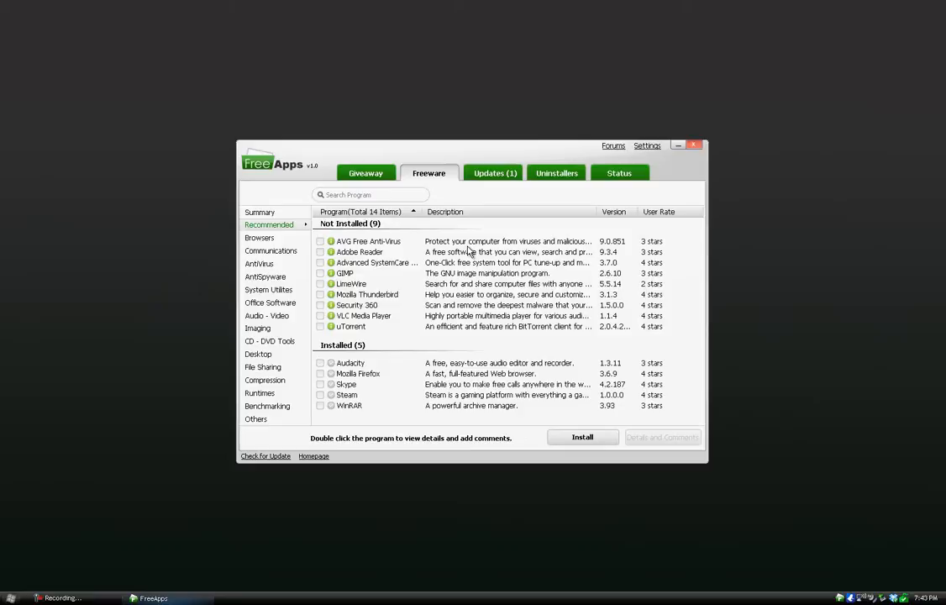
pyautogui.click(366, 173)
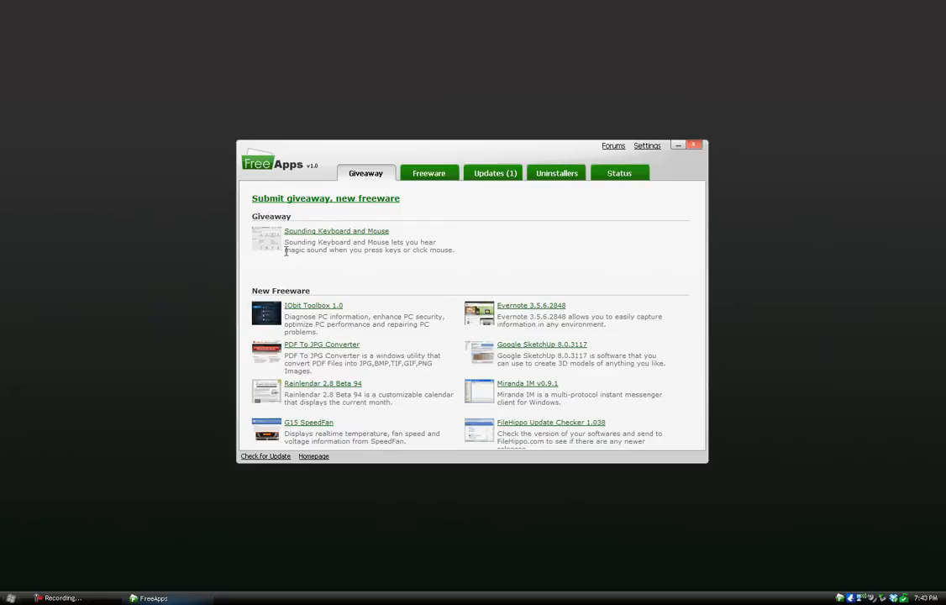
pyautogui.moveTo(574, 176)
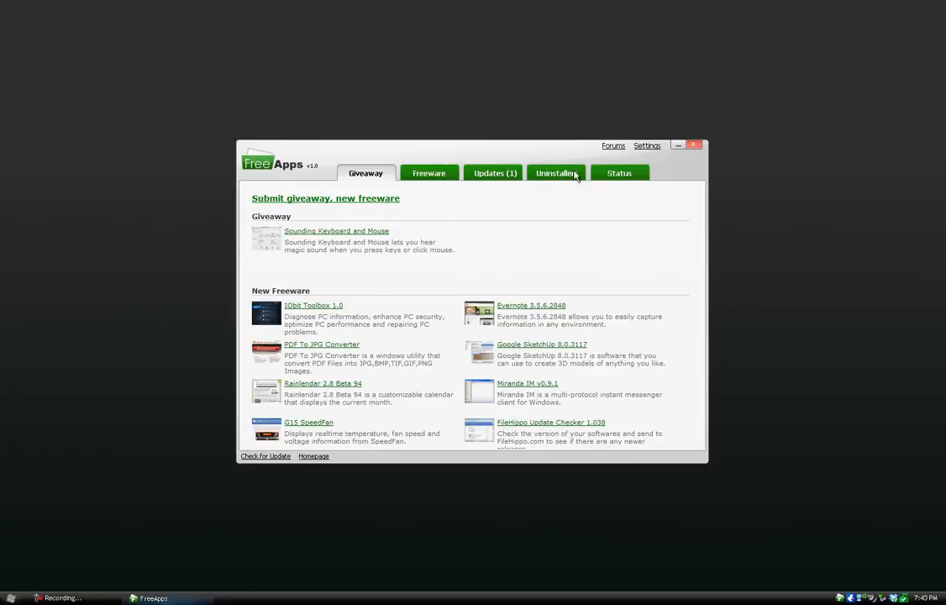